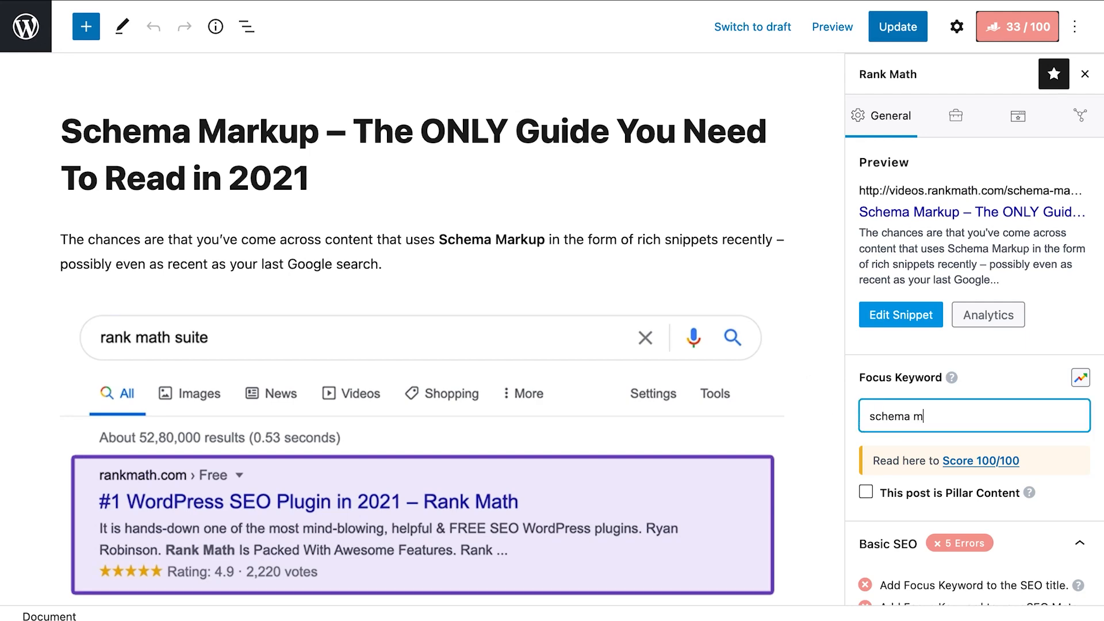
Enter 'schema markup' as the focus keyword for the post.
text(schema markup)
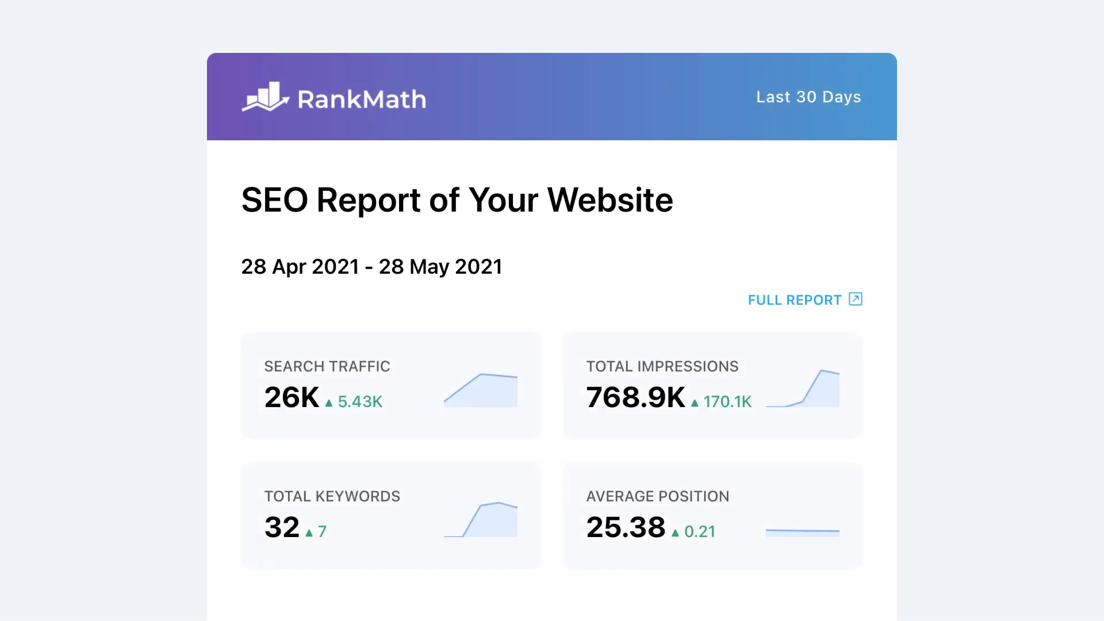
Scroll the Analytics settings down to the Email Reports section.
scroll(down, 3)
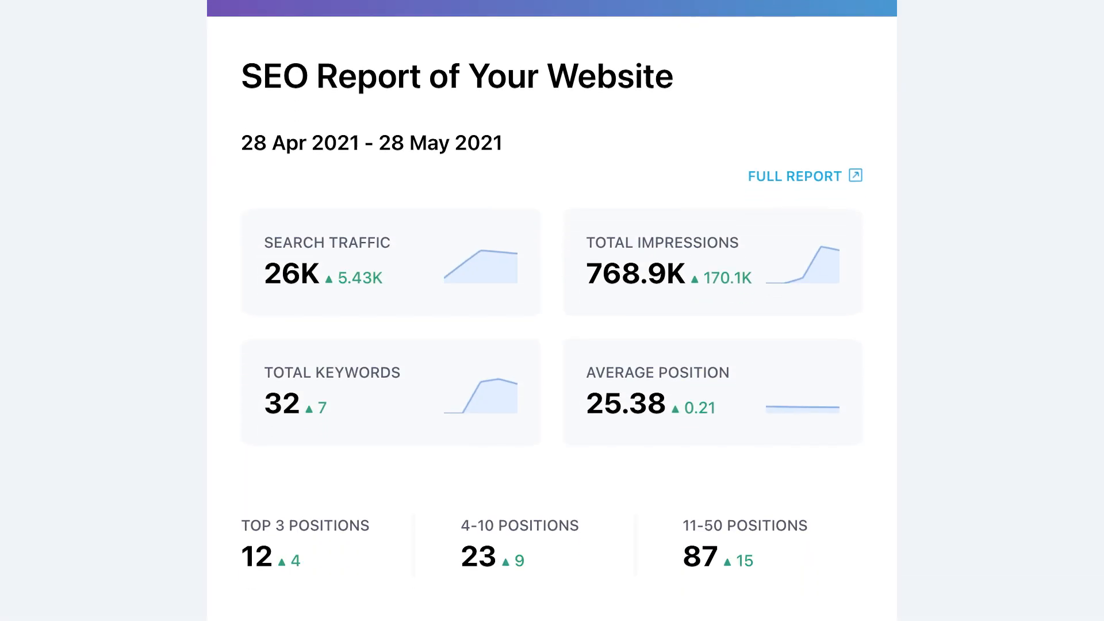
scroll(down, 3)
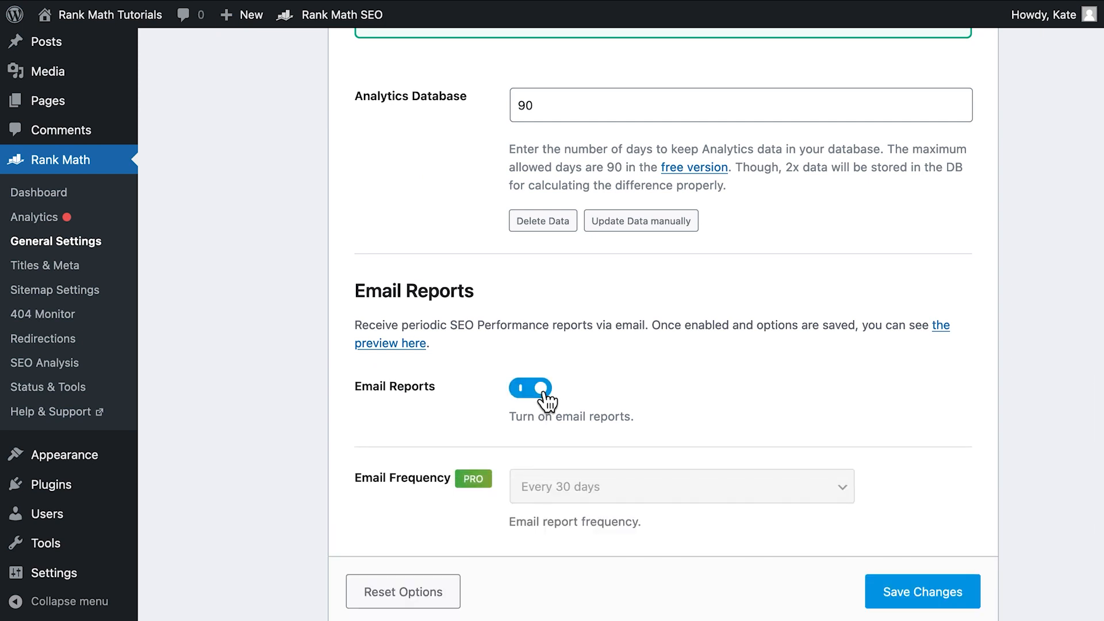
Switch on the Email Reports toggle.
click(389, 343)
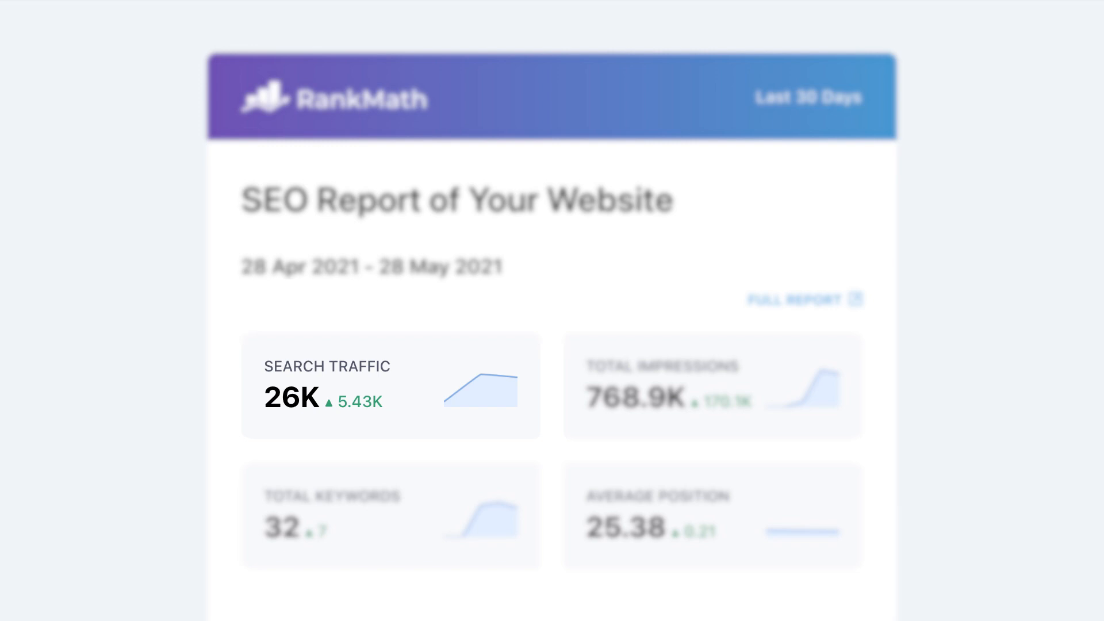
Show the Email Frequency options: every 30, 15 or 7 days.
scroll(down, 3)
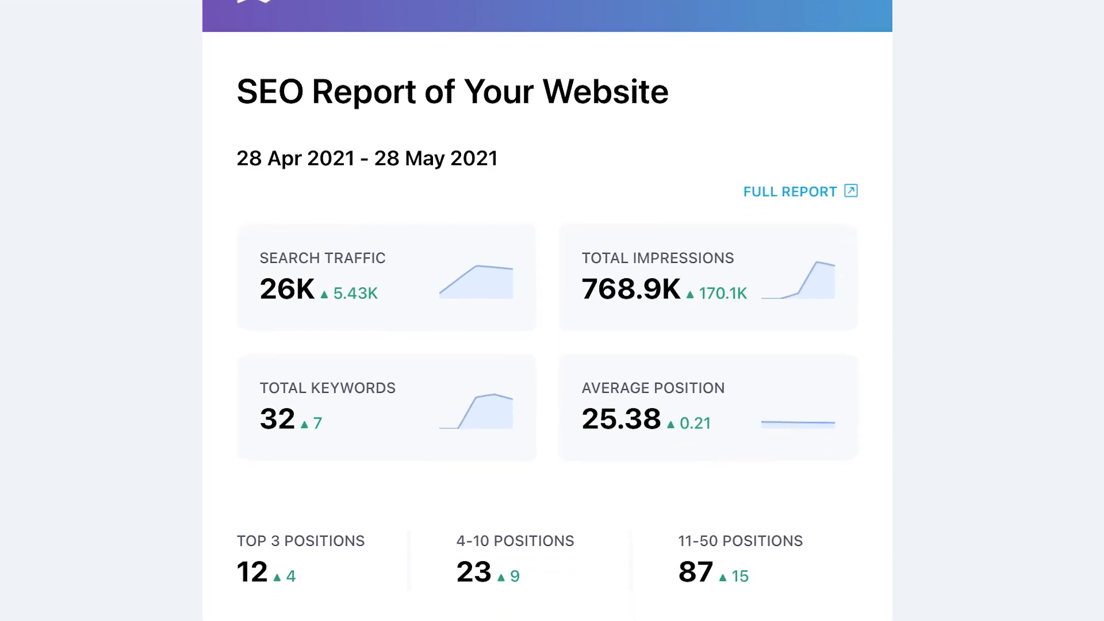
scroll(down, 3)
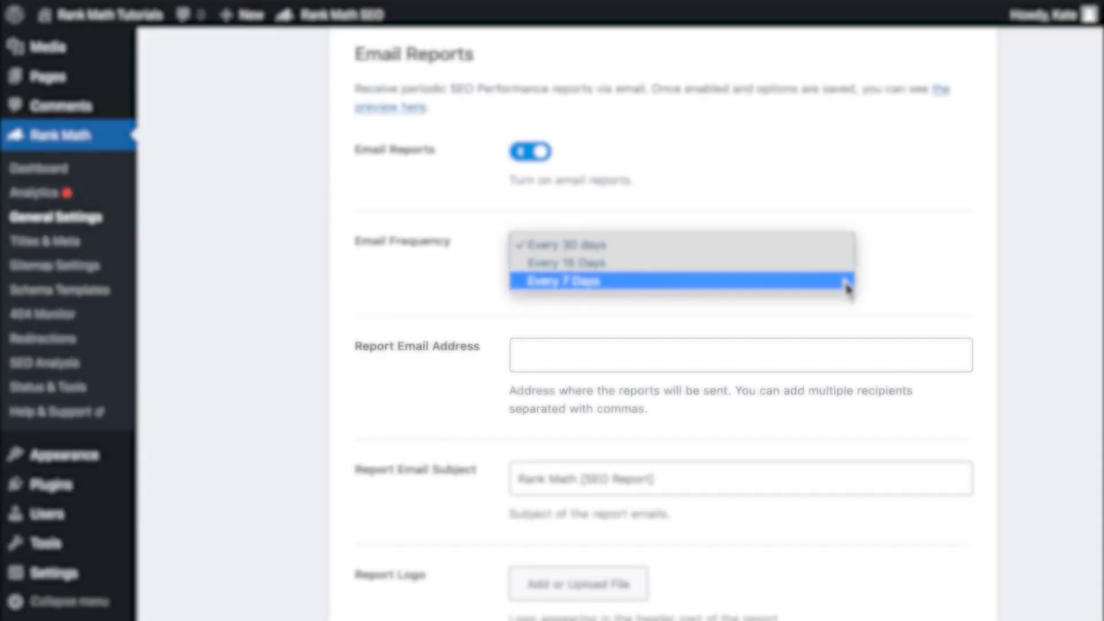
Keep Every 30 days as the email frequency and scroll to Report Header Background.
click(739, 355)
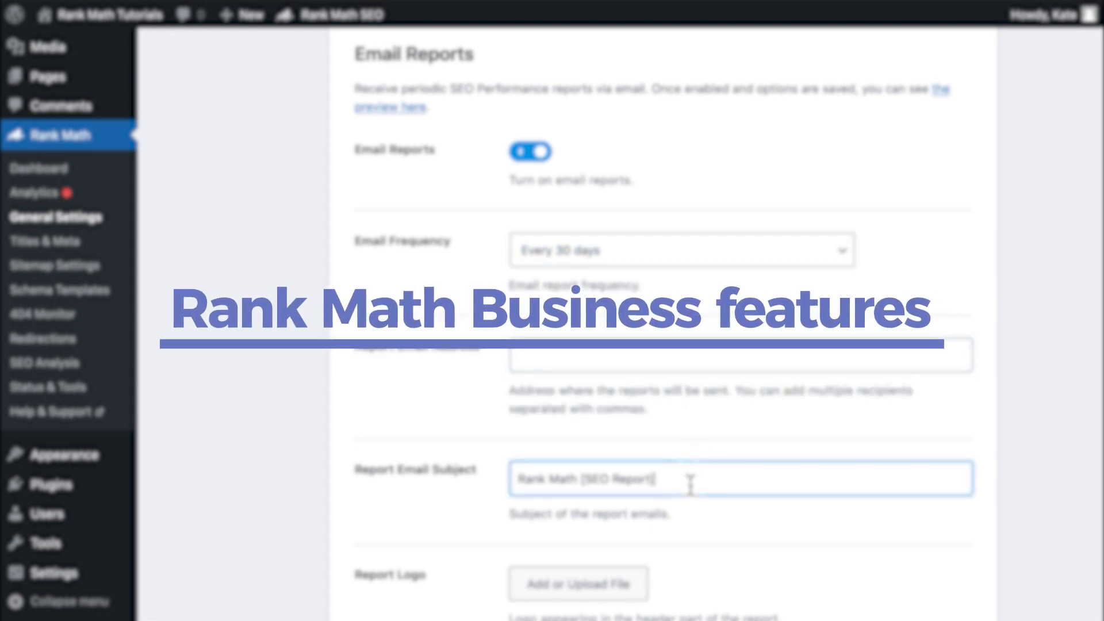
scroll(down, 3)
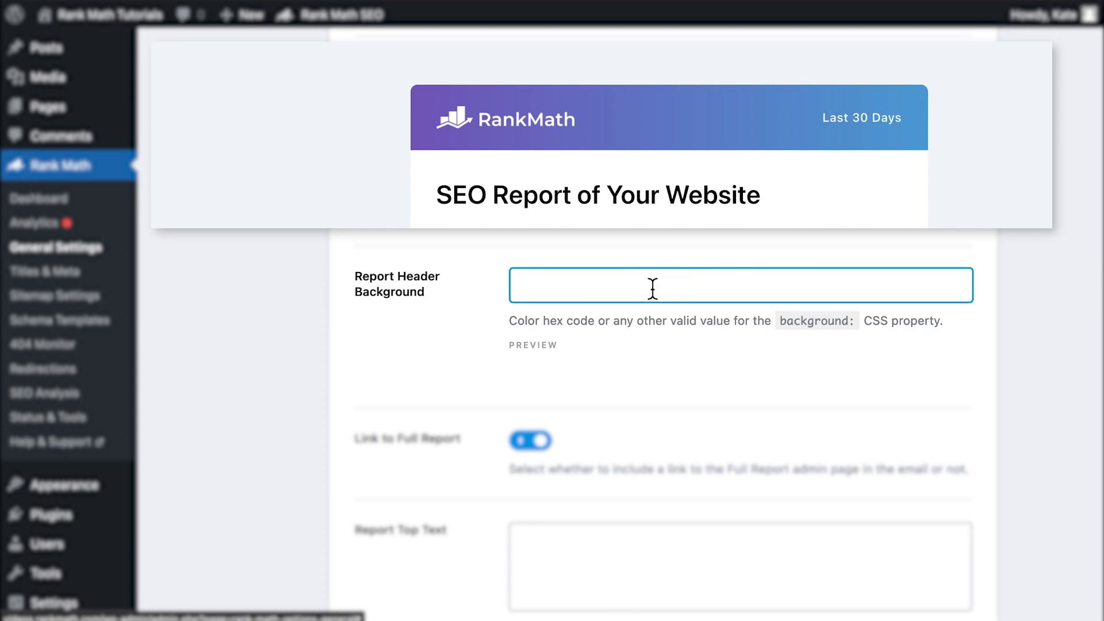
Untick Basic Summary under Include Data.
scroll(down, 3)
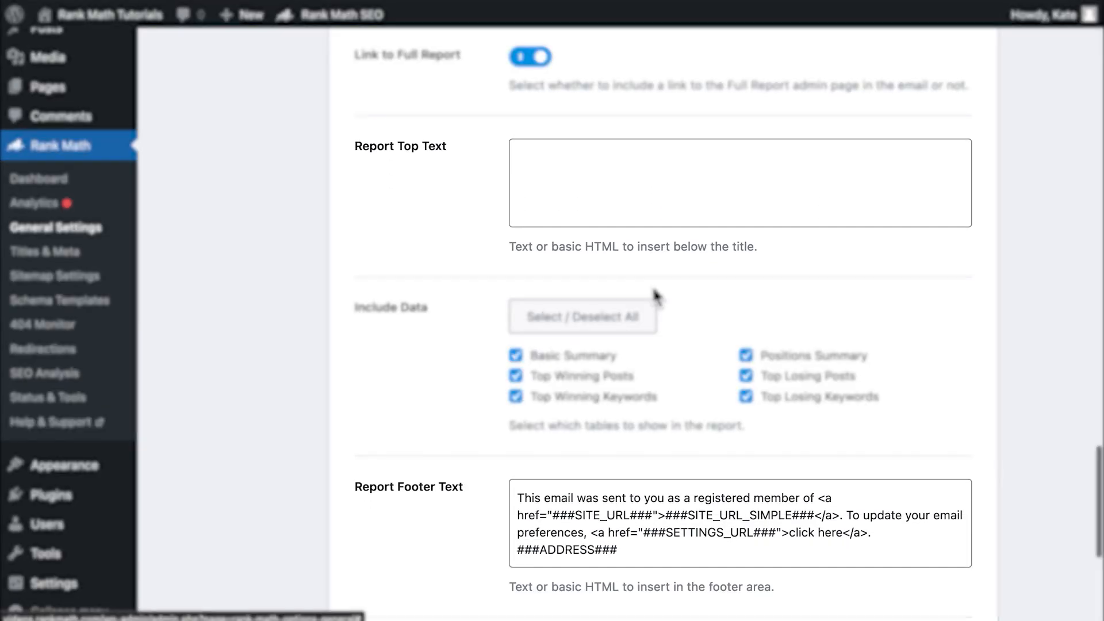
click(740, 182)
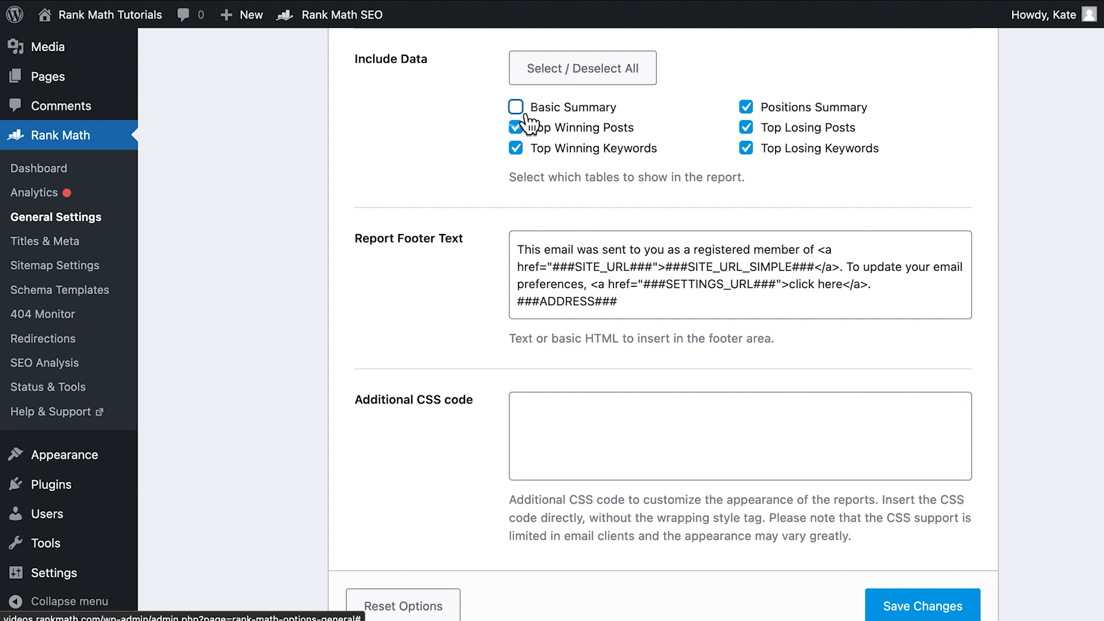
Untick Top Losing Posts and save the email report settings.
click(517, 107)
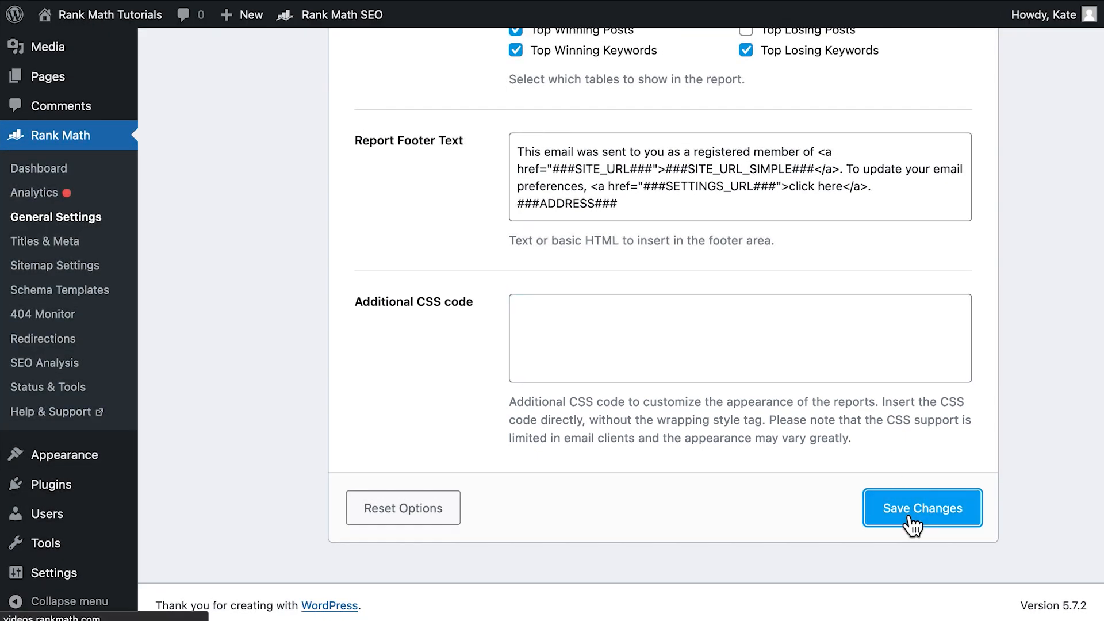
click(922, 509)
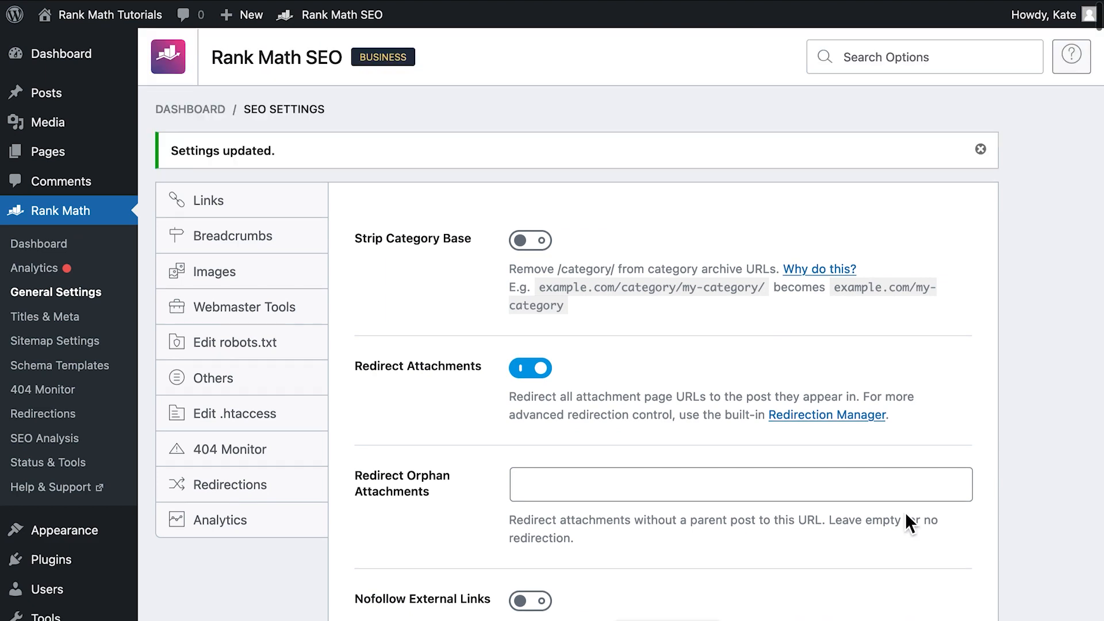
scroll(down, 3)
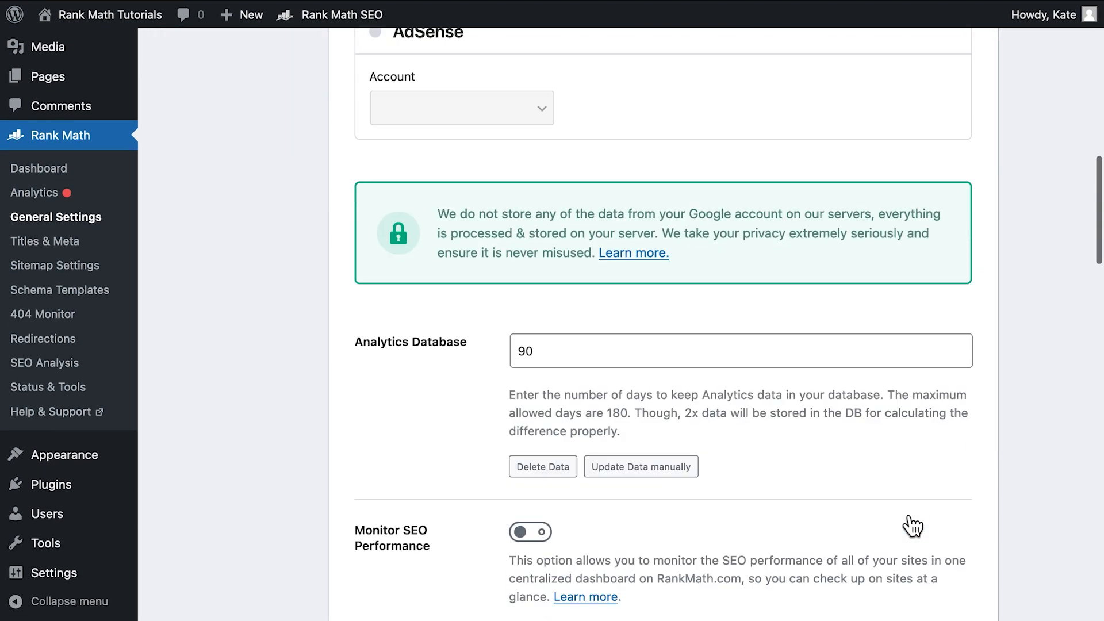